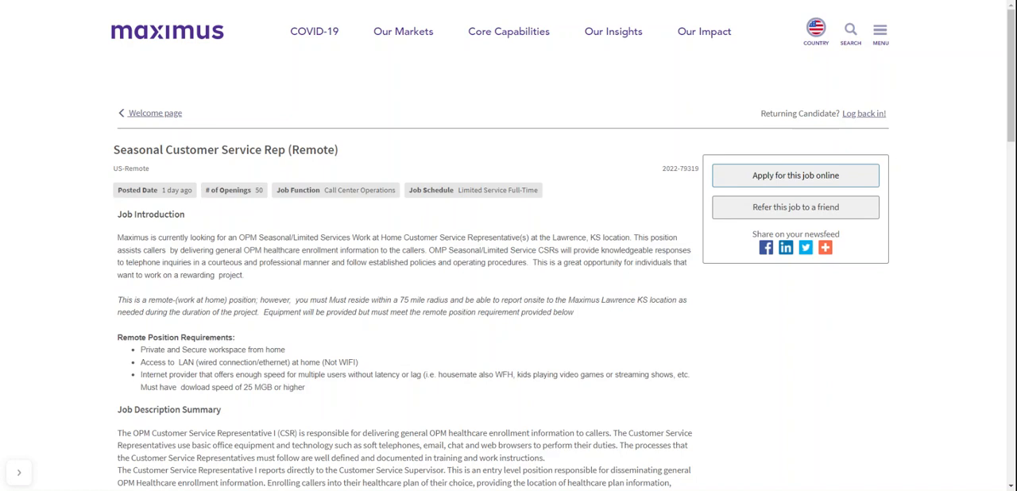
- Scroll through the Job Introduction and Remote Position Requirements to the Job Description Summary
{"action": "scroll", "scroll_direction": "down", "scroll_amount": 3}
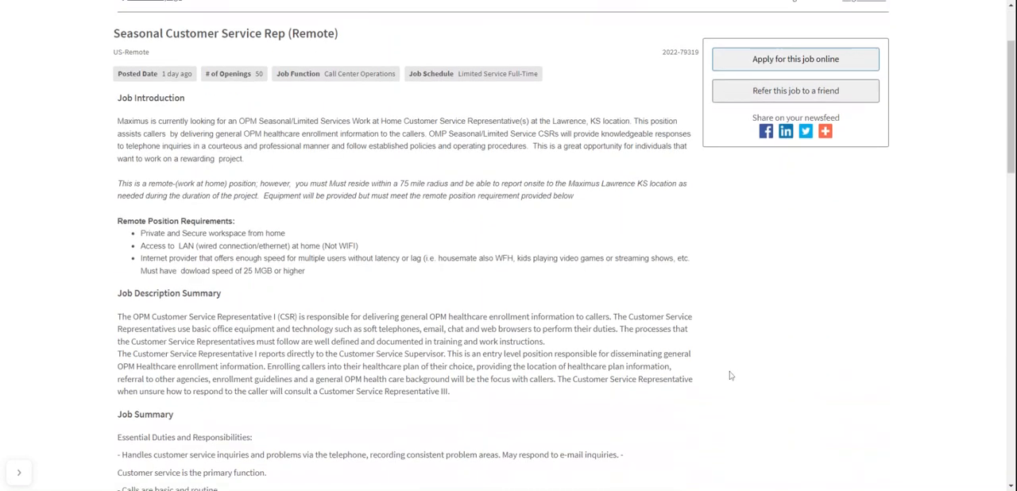
{"action": "mouse_move", "coordinate": [776, 372]}
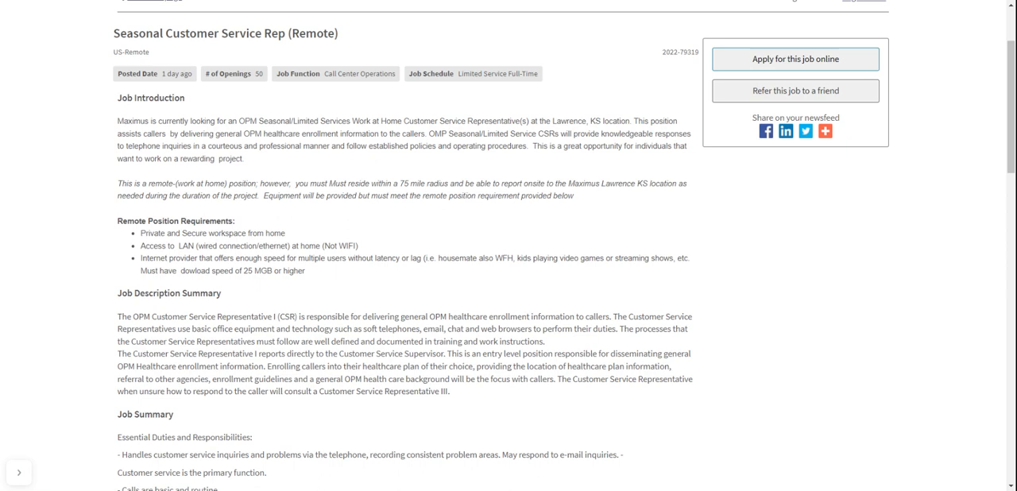
{"action": "scroll", "scroll_direction": "down", "scroll_amount": 3}
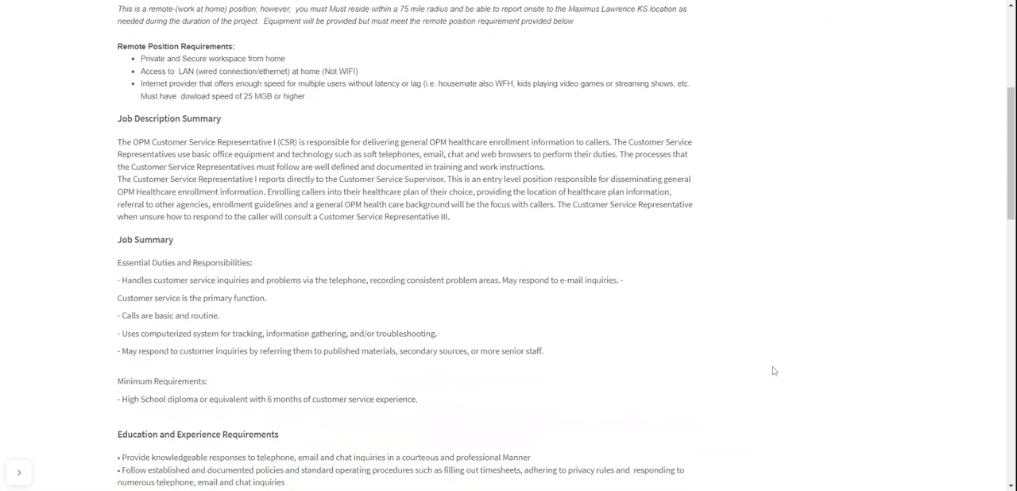
- Scroll past the Job Summary duties to the Education and Experience Requirements list
{"action": "scroll", "scroll_direction": "down", "scroll_amount": 3}
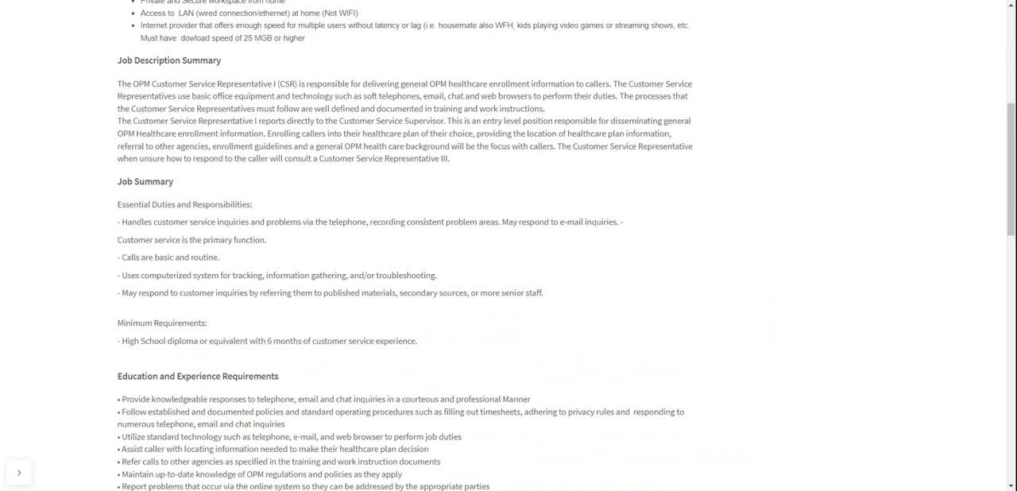
{"action": "scroll", "scroll_direction": "down", "scroll_amount": 3}
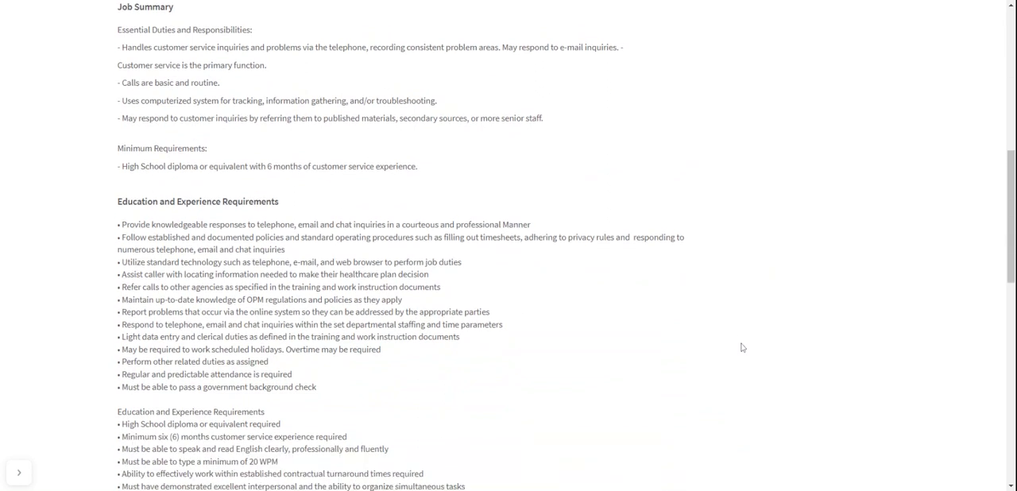
- Scroll through both Education and Experience Requirements lists to the MAXIMUS Introduction heading
{"action": "scroll", "scroll_direction": "down", "scroll_amount": 3}
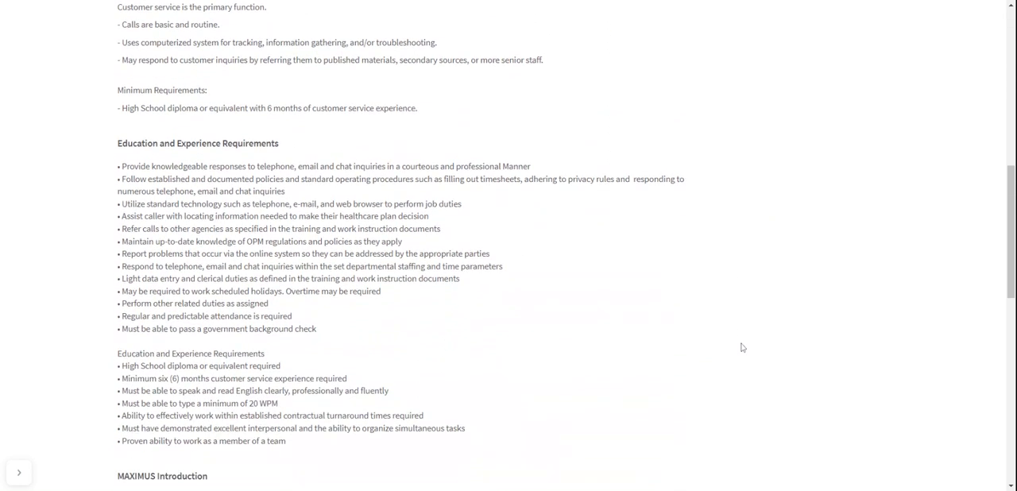
{"action": "scroll", "scroll_direction": "down", "scroll_amount": 3}
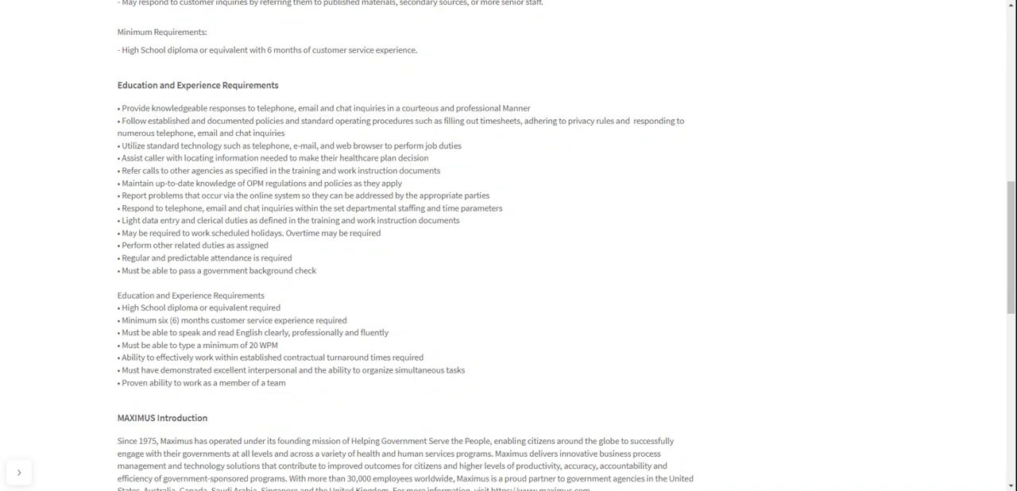
- Scroll through the EEO Statement and Pay Transparency to the end, then back to the top
{"action": "scroll", "scroll_direction": "down", "scroll_amount": 3}
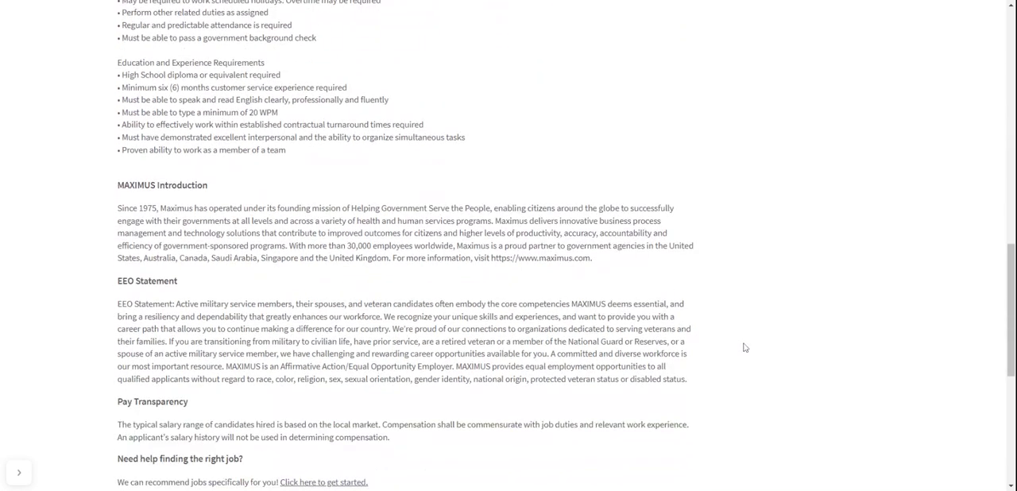
{"action": "scroll", "scroll_direction": "down", "scroll_amount": 3}
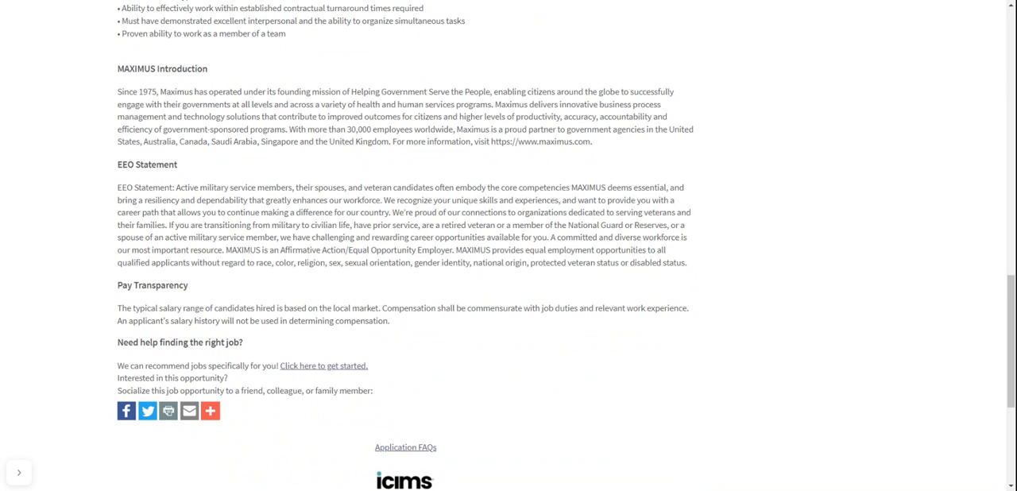
{"action": "scroll", "scroll_direction": "up", "scroll_amount": 3}
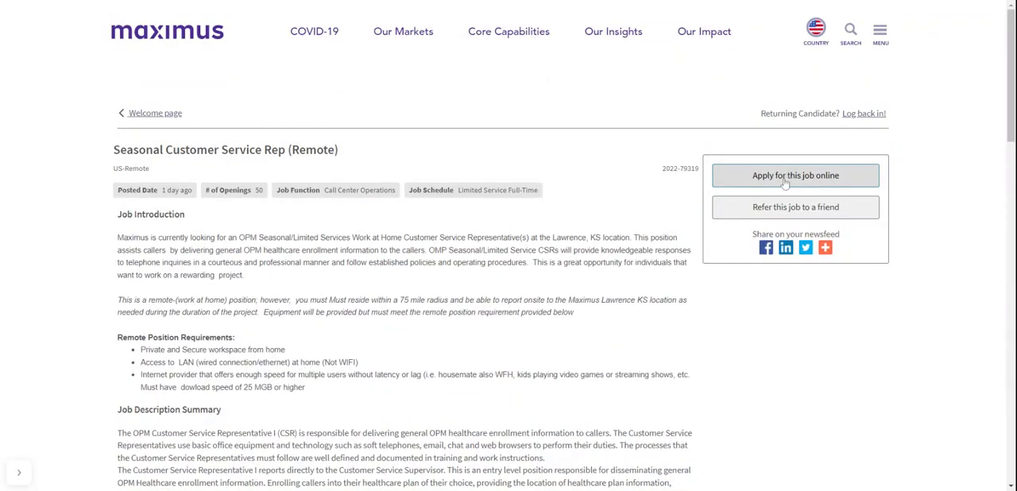
{"action": "mouse_move", "coordinate": [763, 176]}
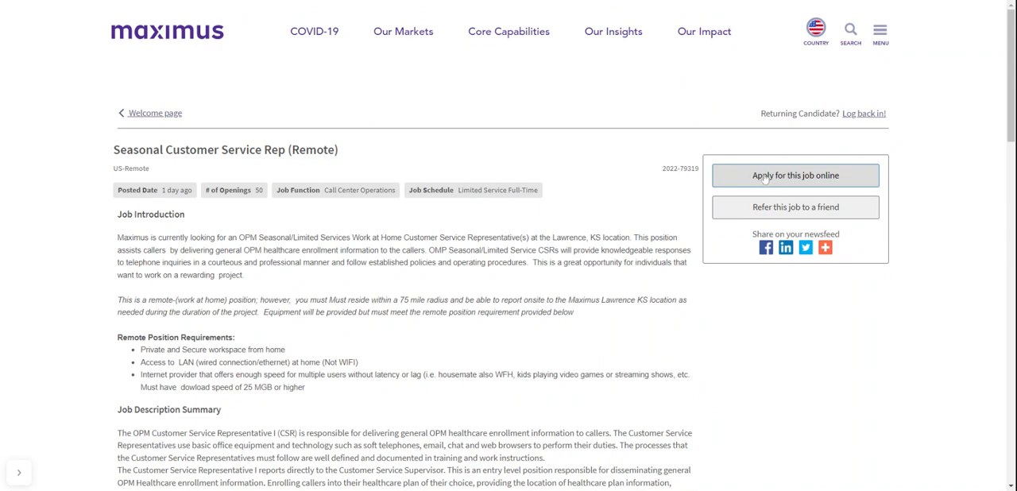
- Start the application via 'Apply for this job online', reaching the Enter your email page
{"action": "left_click", "coordinate": [794, 175]}
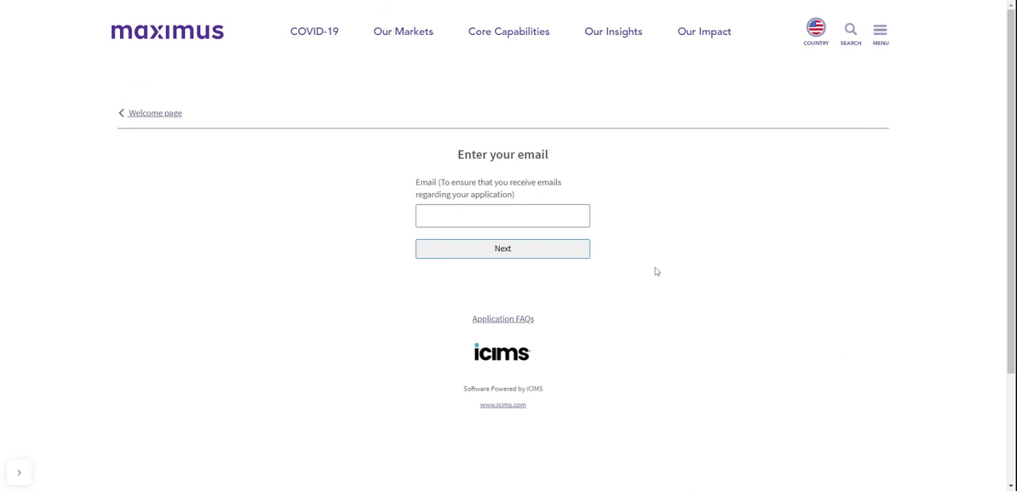
{"action": "mouse_move", "coordinate": [711, 296]}
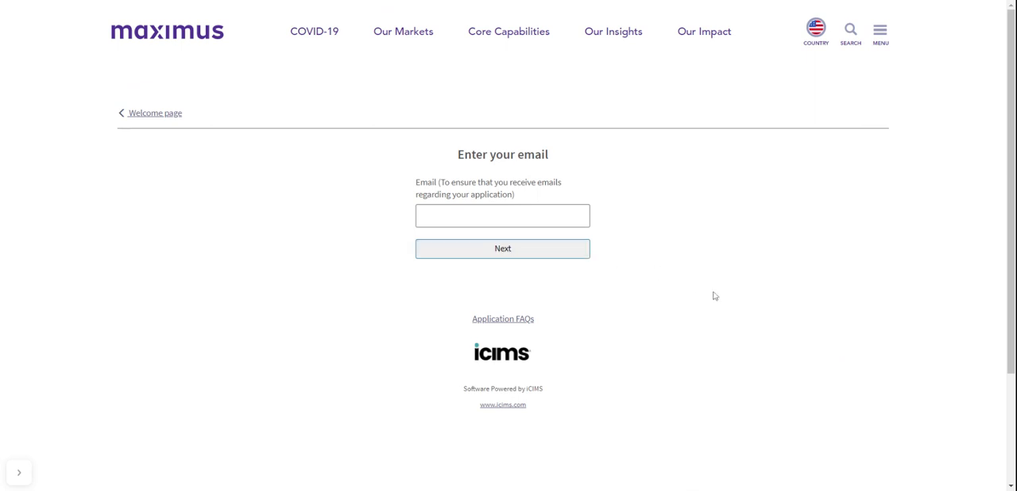
{"action": "mouse_move", "coordinate": [919, 159]}
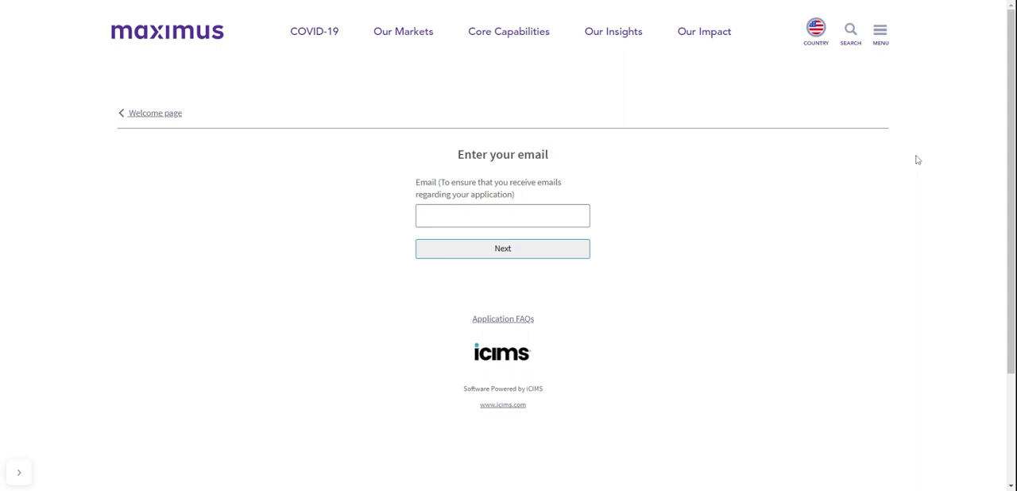